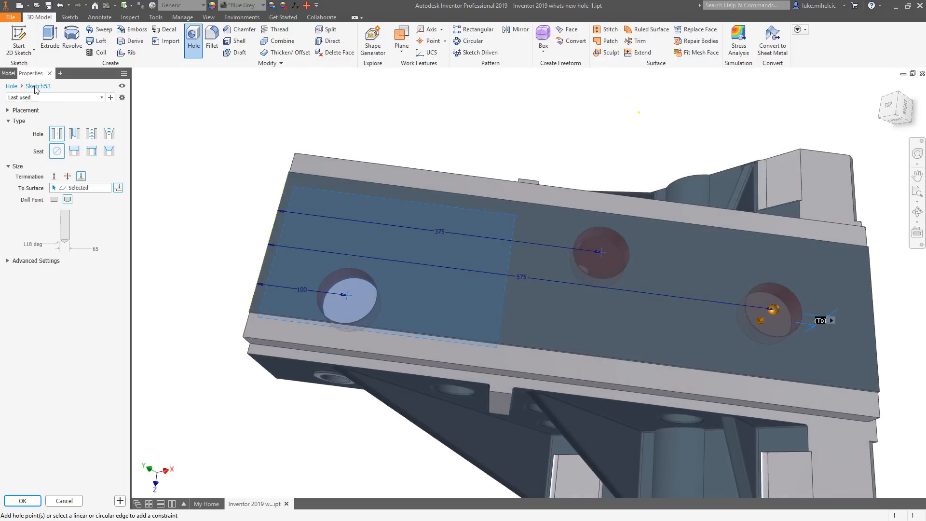
Step: Create the three holes at the Sketch53 points on the sloped top face
{"action": "left_click", "coordinate": [64, 500]}
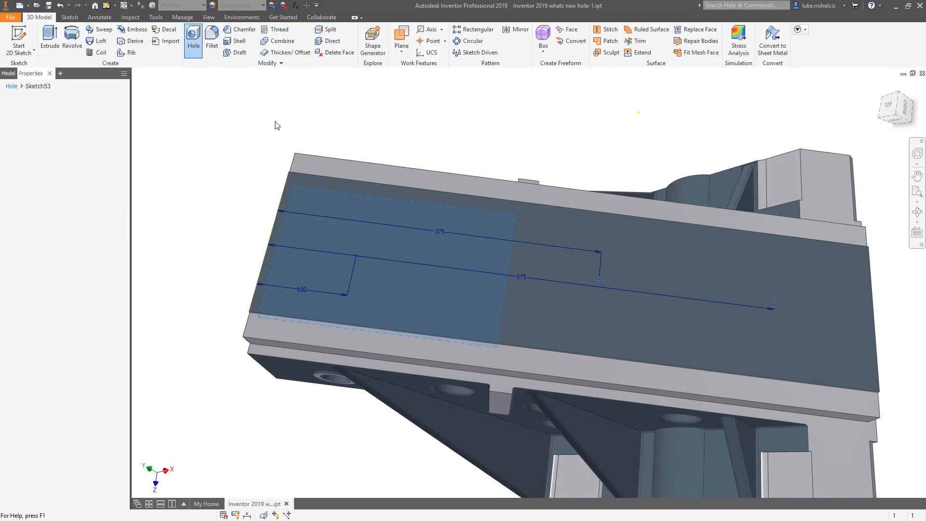
Step: Start a Hole on Sketch54 using the Simple_Counterbore_9 preset
{"action": "left_click", "coordinate": [193, 34]}
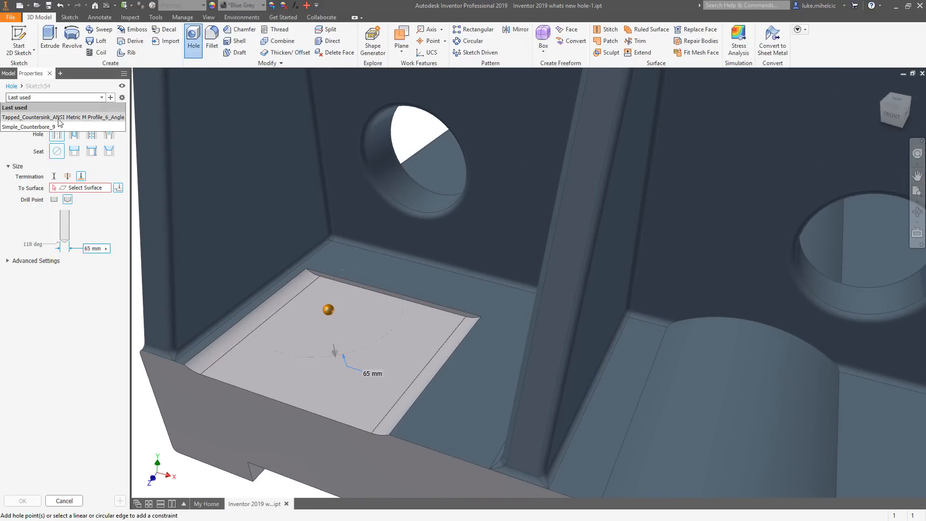
{"action": "left_click", "coordinate": [29, 126]}
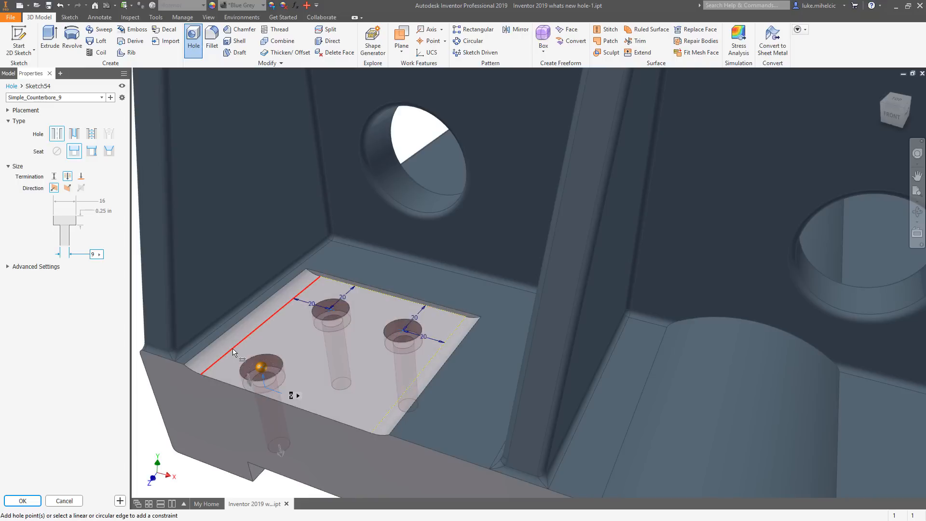
Step: Confirm the pad counterbores, finish the side-face hole sketch, and exit the Hole panel
{"action": "left_click", "coordinate": [373, 413]}
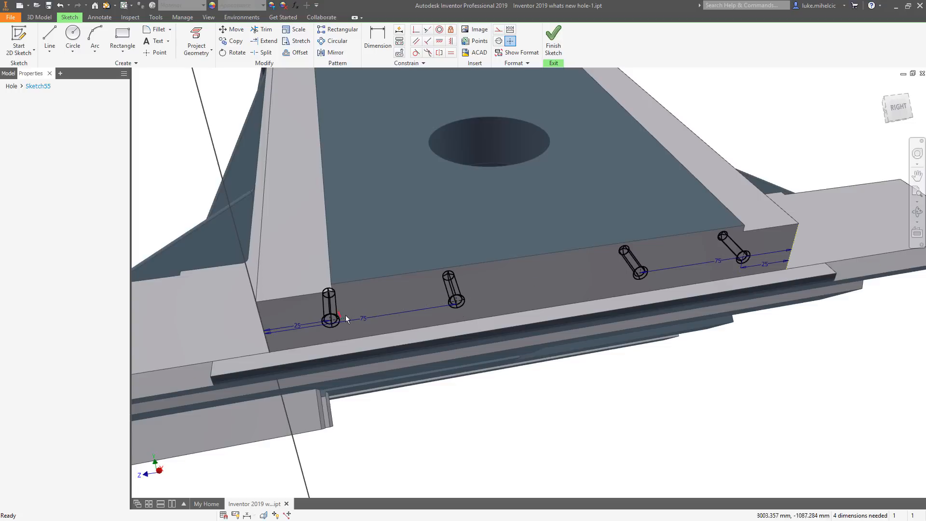
{"action": "left_click", "coordinate": [553, 38]}
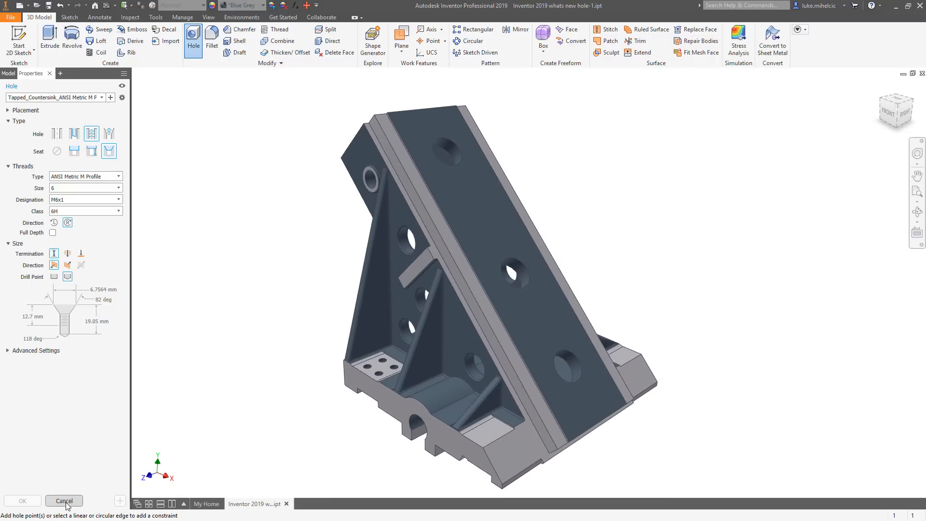
{"action": "left_click", "coordinate": [64, 500]}
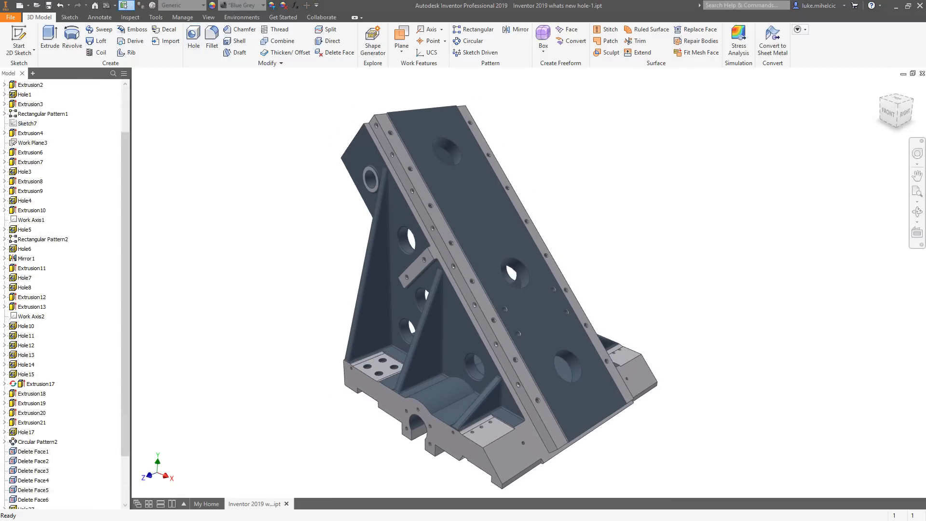